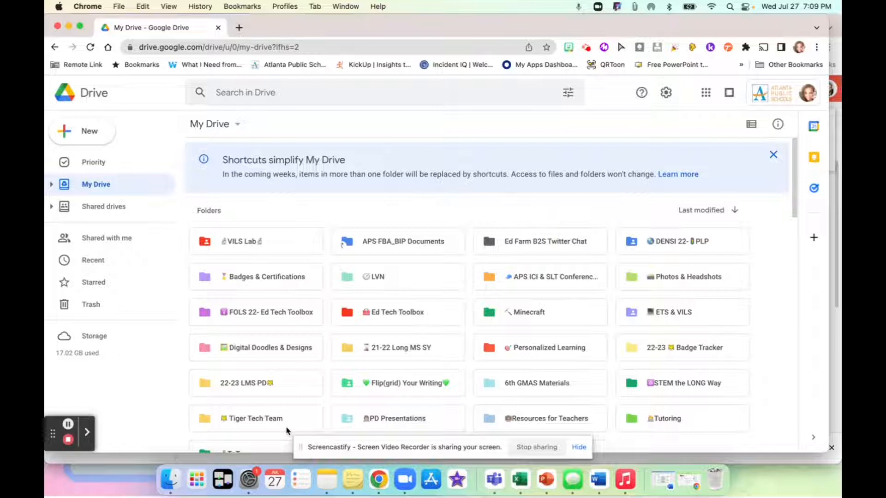
mouse_move(729, 176)
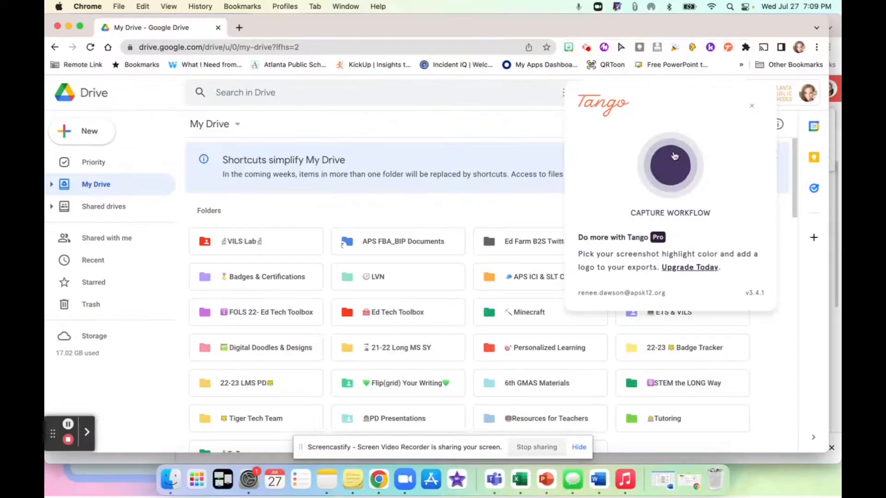
Start a new Tango workflow capture over the My Drive page
click(670, 165)
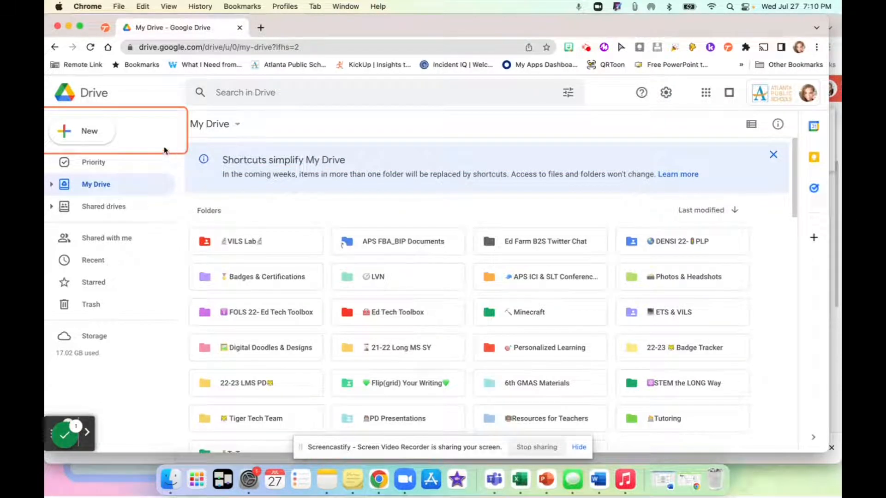
mouse_move(89, 130)
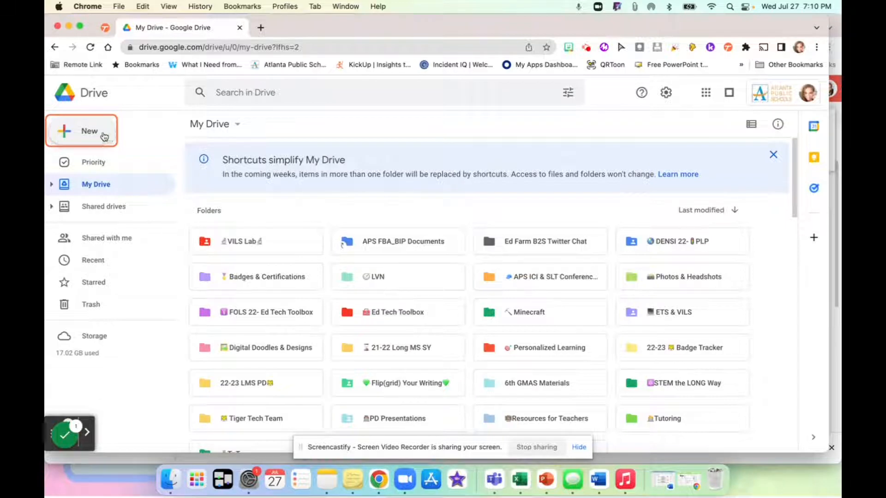
Create a new blank Google Slides presentation from Drive's New menu
click(81, 130)
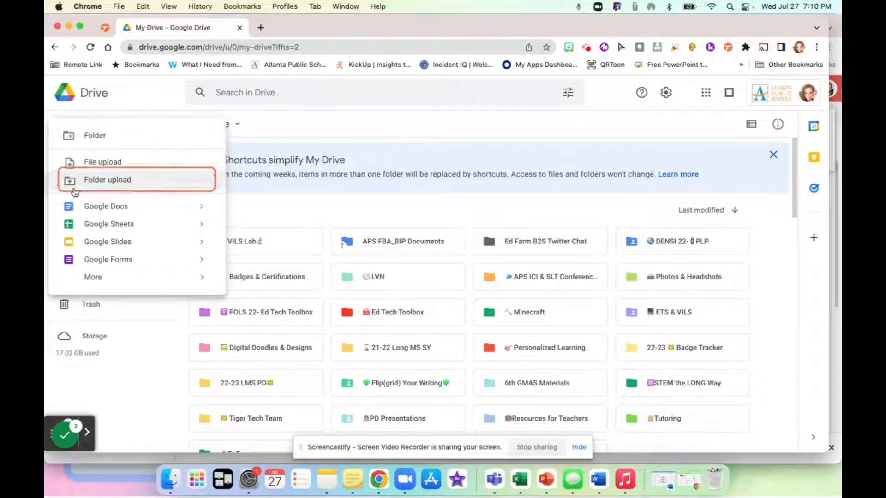
mouse_move(107, 241)
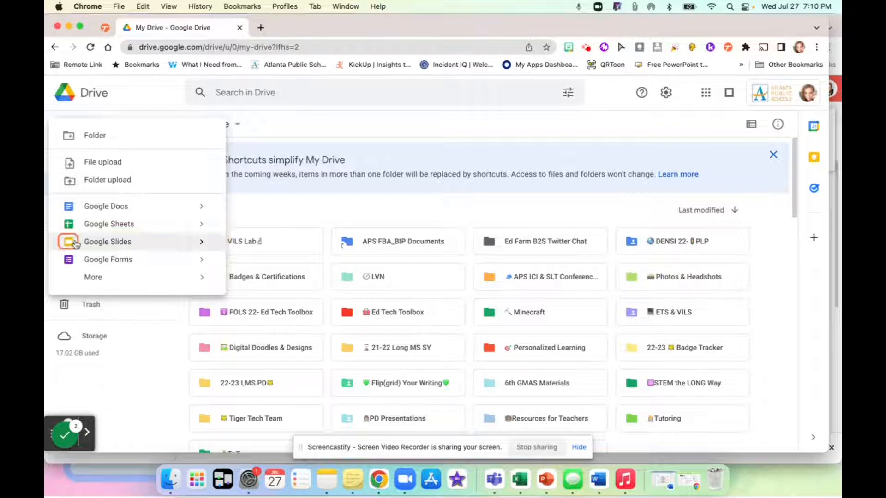
click(107, 241)
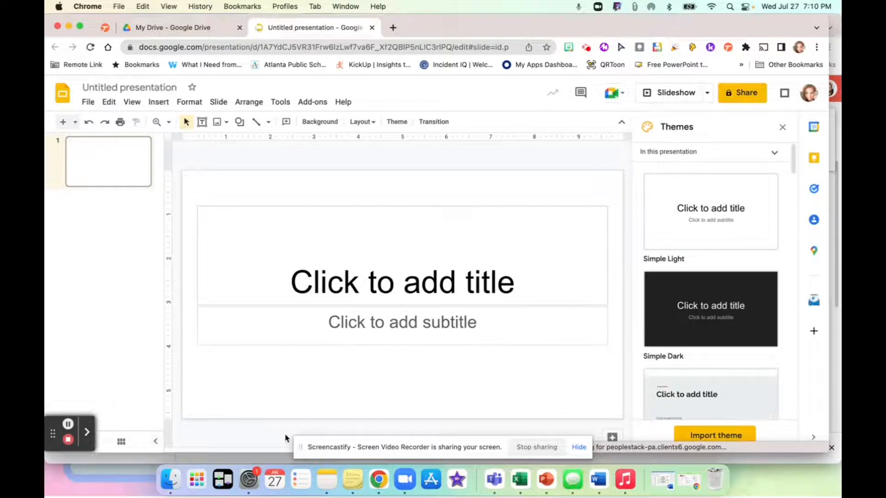
Rename the deck Test and fill slide 1 with Title and Name
click(401, 282)
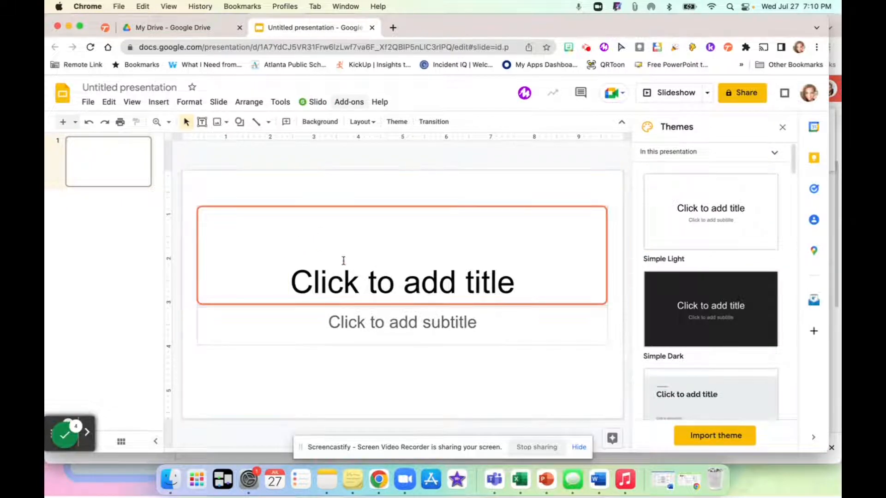
text(Test)
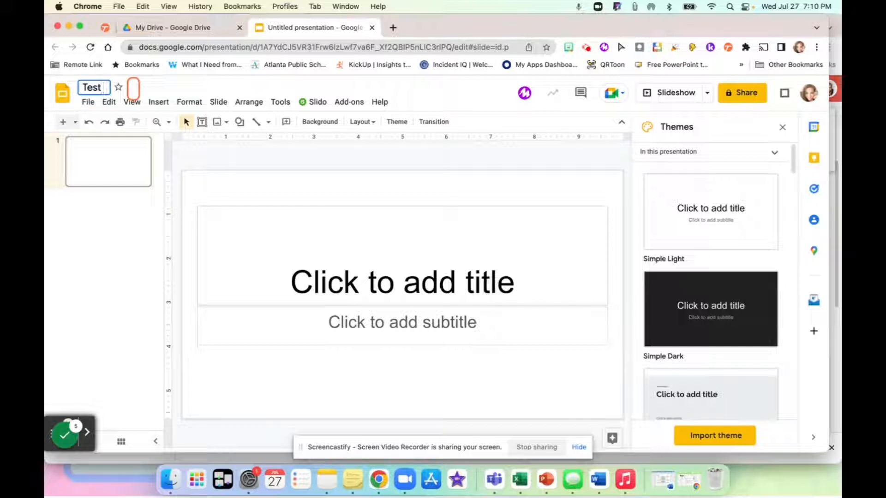
click(401, 281)
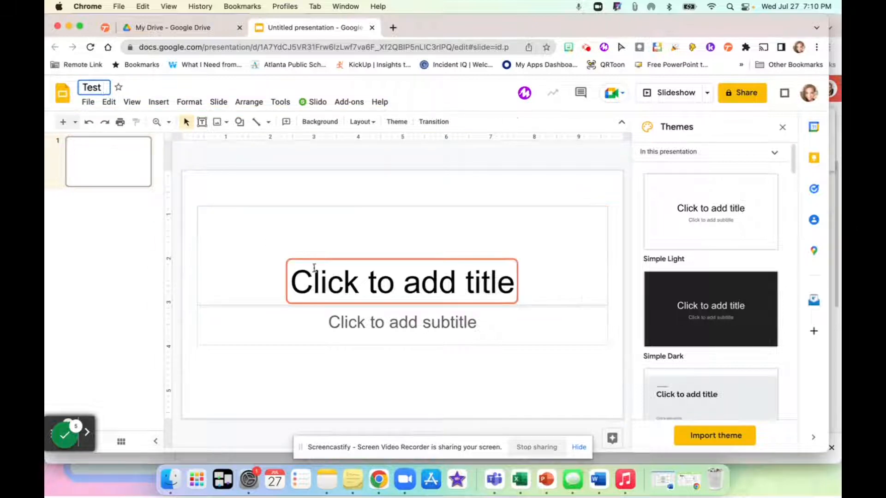
text(Title)
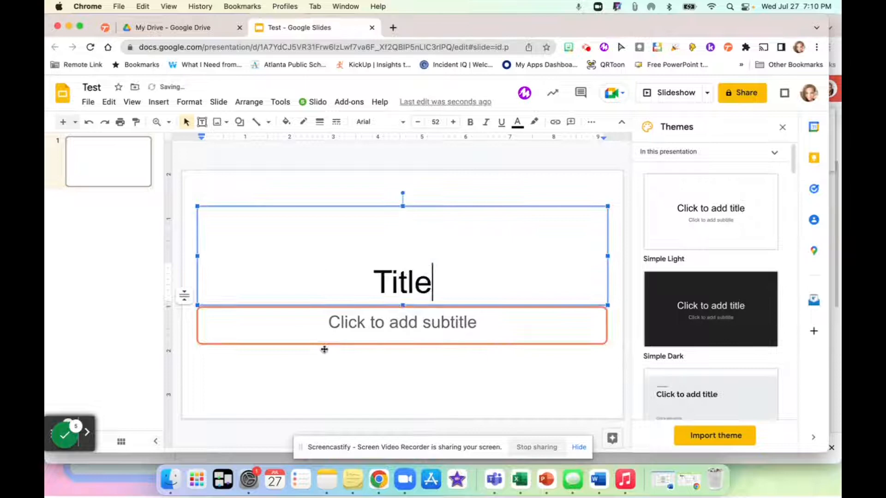
text(Name)
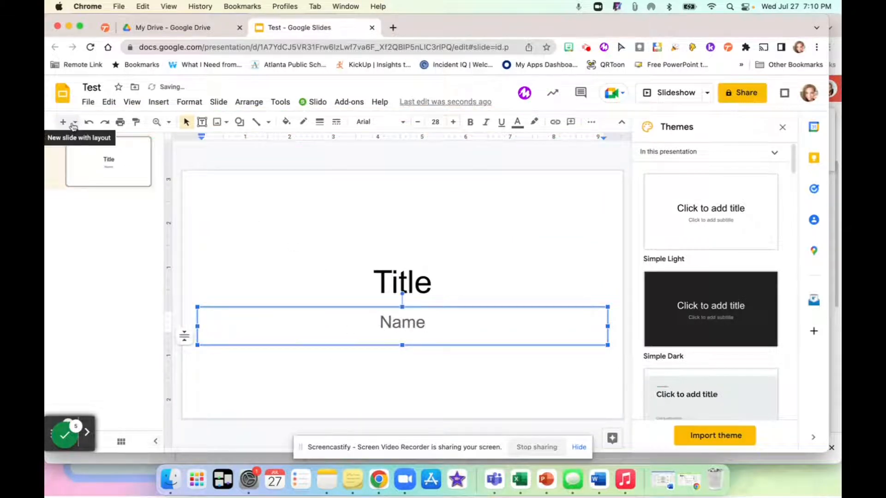
Add a Title and body slide reading About / Tell me about you, then finish capturing
click(74, 122)
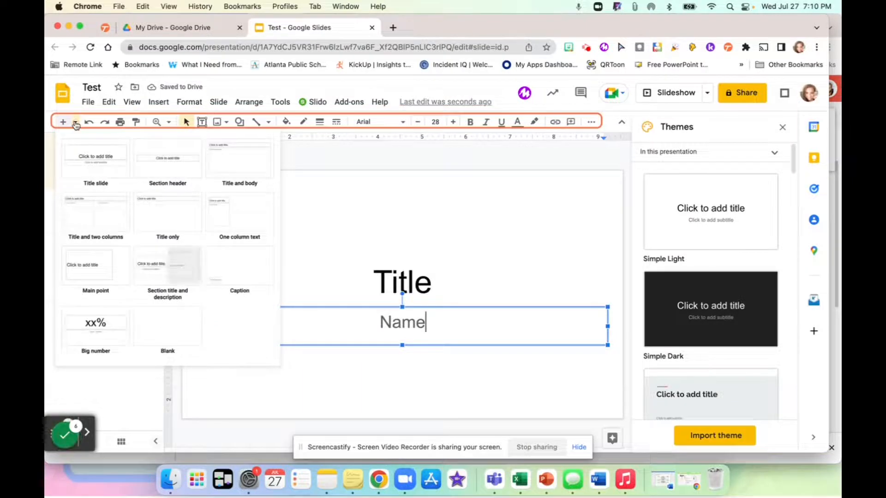
click(95, 212)
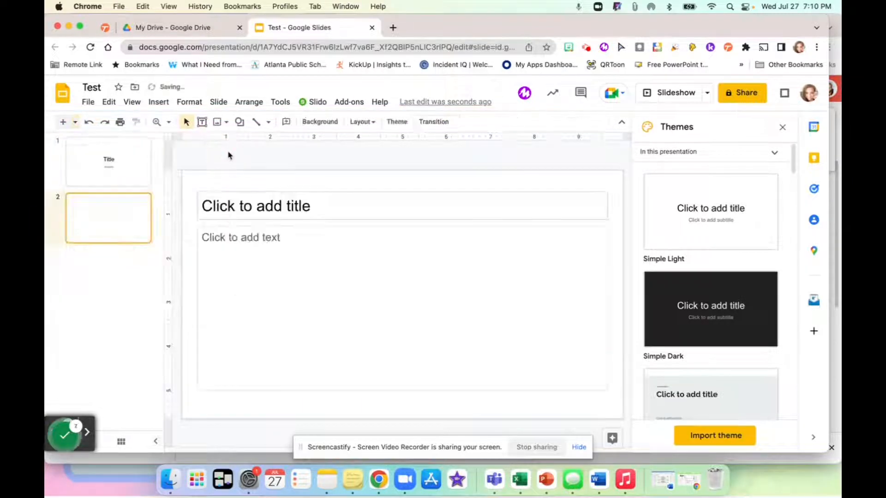
text(About)
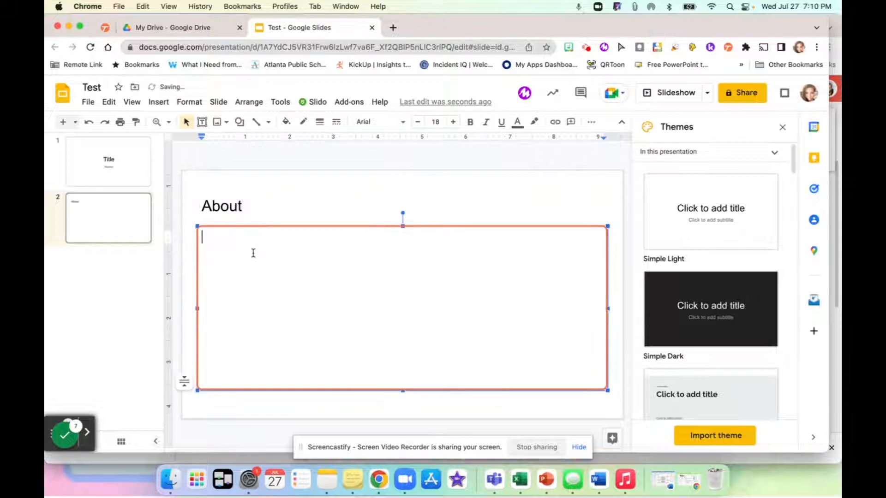
text(Tell me about you)
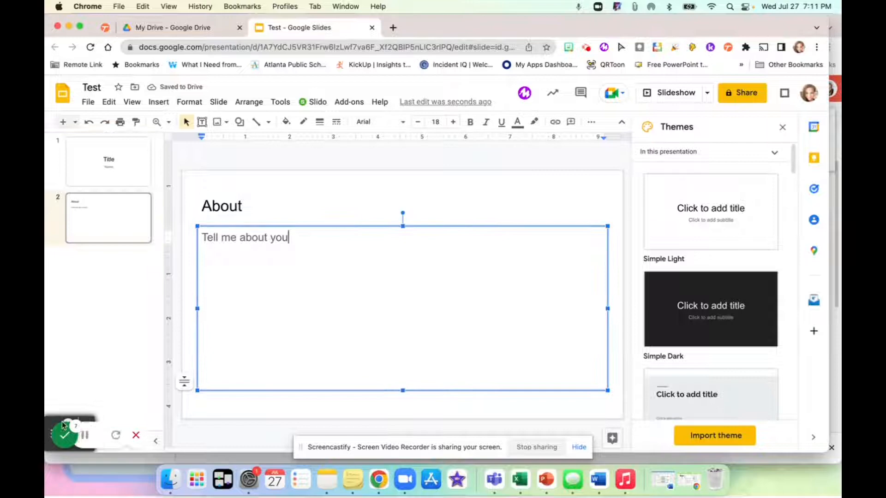
click(66, 434)
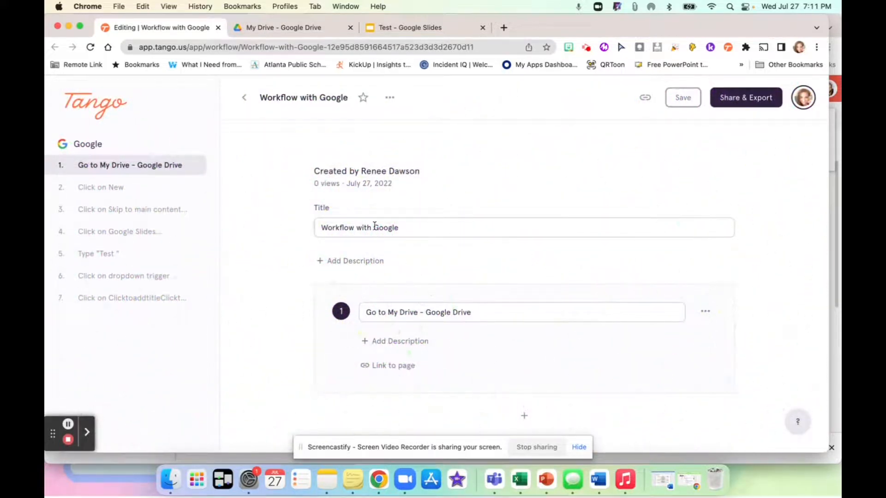
Retitle the workflow Using Google Slides and delete the Skip to main content step
double_click(346, 226)
text(Using Google Slides)
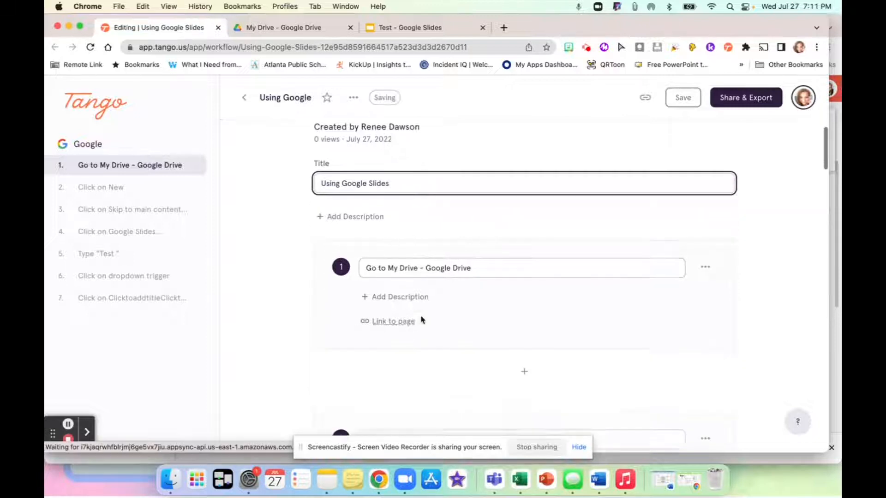
scroll(down, 3)
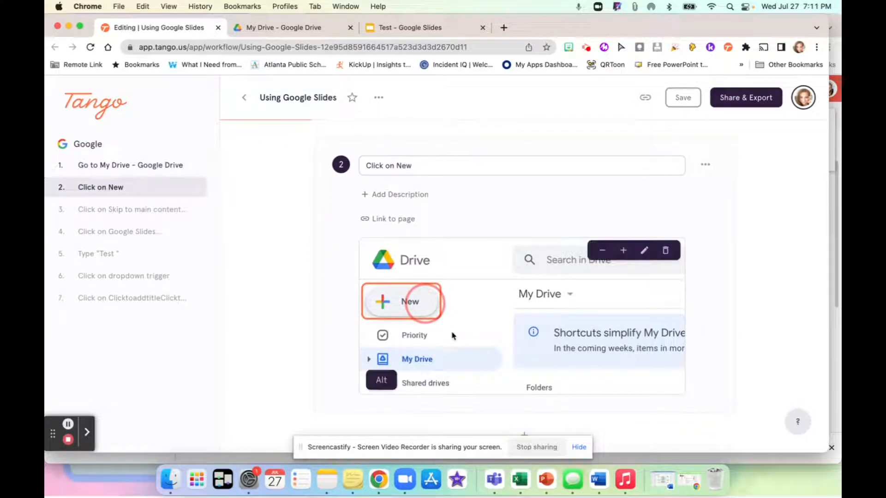
scroll(down, 3)
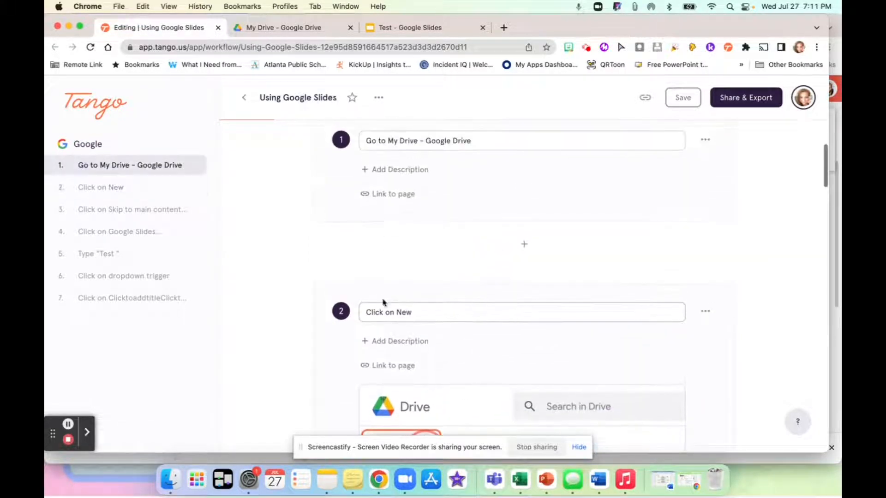
mouse_move(386, 196)
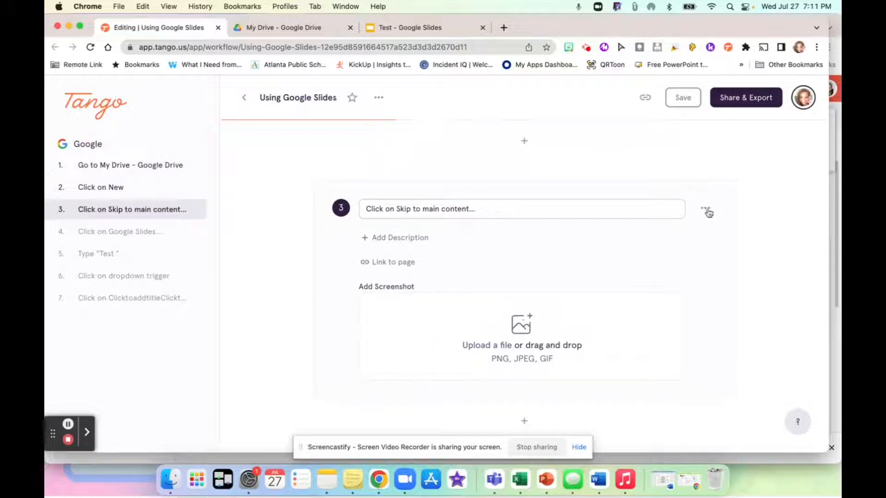
click(705, 212)
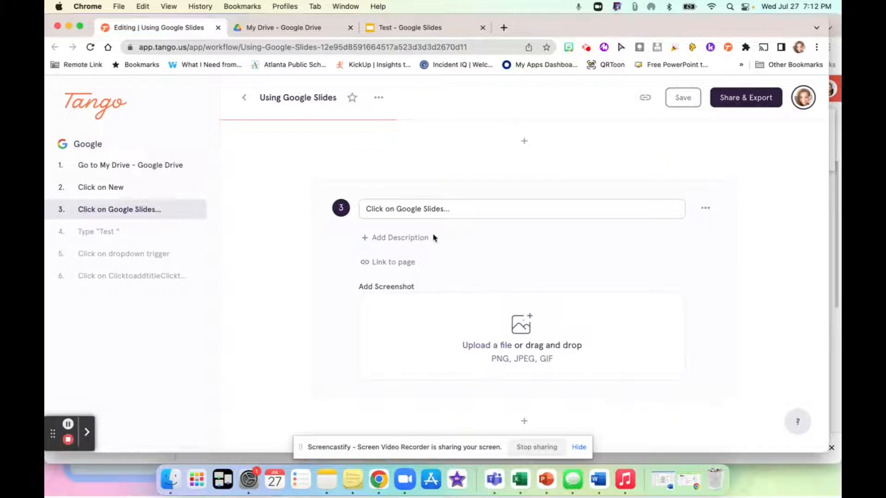
mouse_move(441, 339)
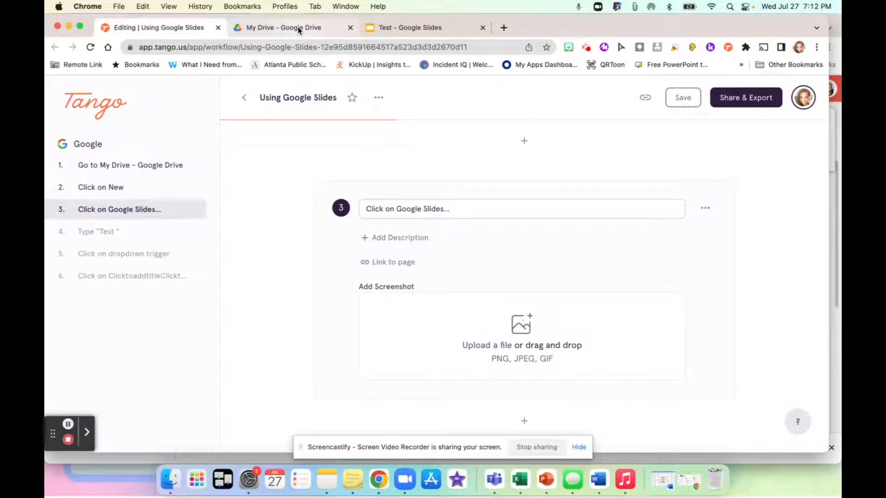
Recapture Drive's New menu showing Google Slides as step 3's screenshot and return to the editor
click(282, 26)
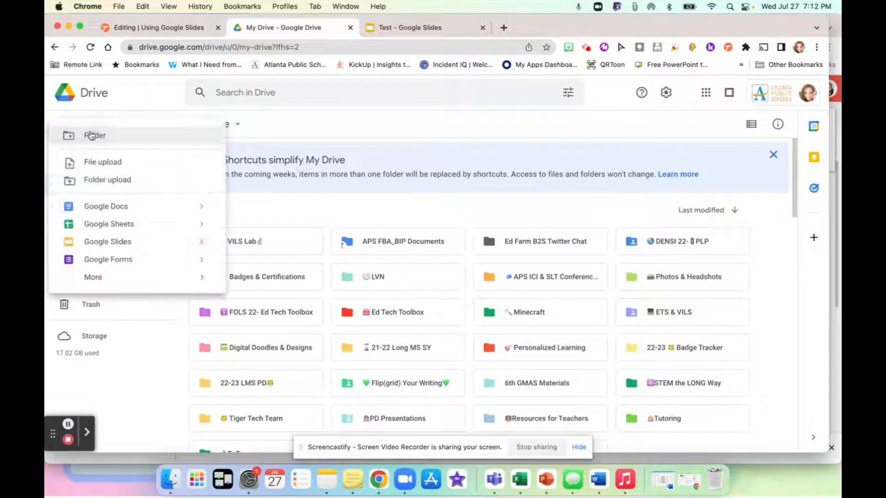
mouse_move(107, 241)
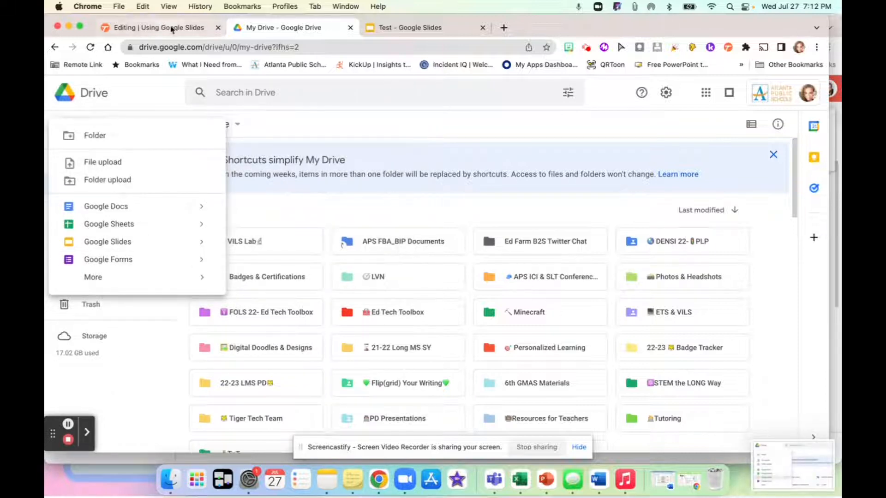
click(157, 26)
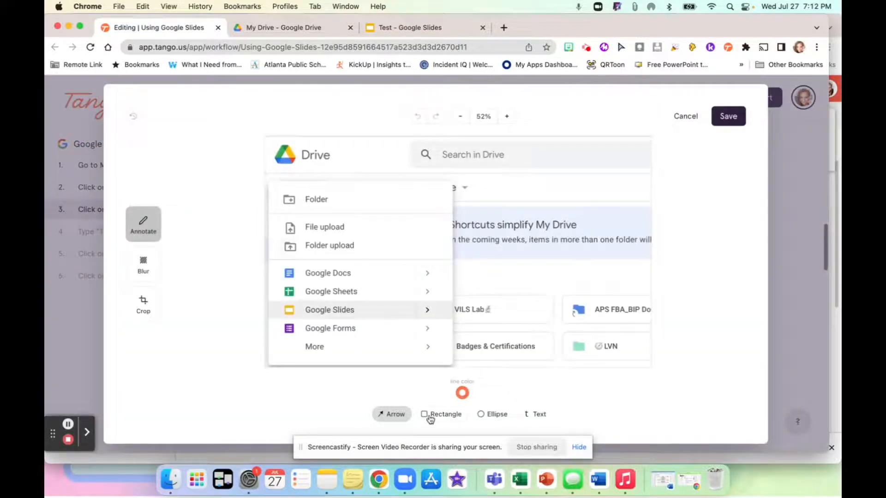
Mark Google Slides on step 3's screenshot with a rectangle annotation
click(441, 414)
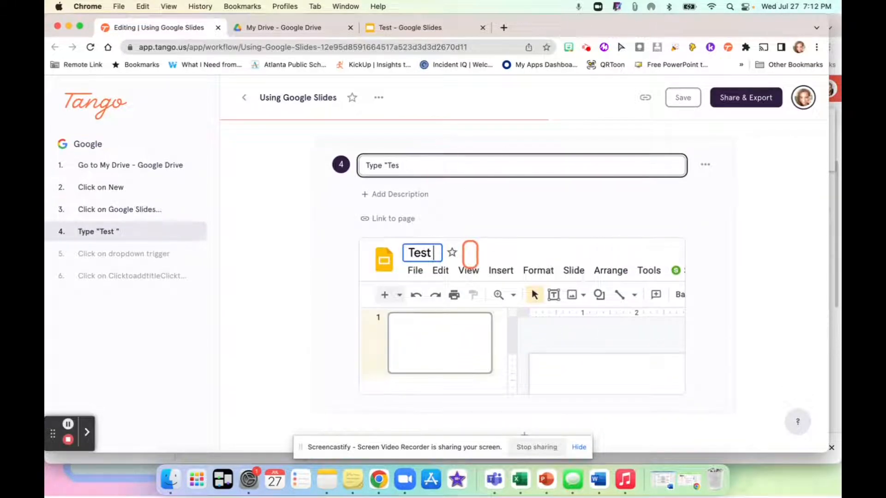
Retitle step 4 'Name your Slide Deck.' and save its screenshot with a highlight on the deck title
click(520, 165)
text(Name your Slide)
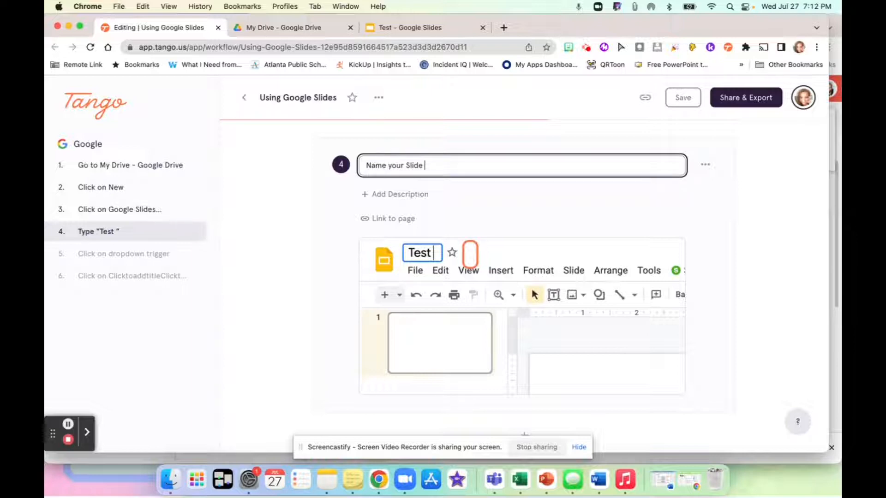
text(Deck)
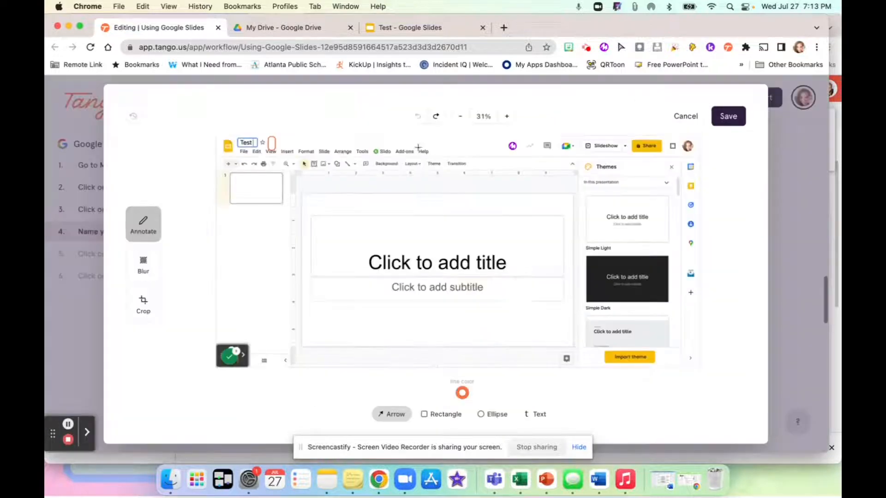
click(445, 414)
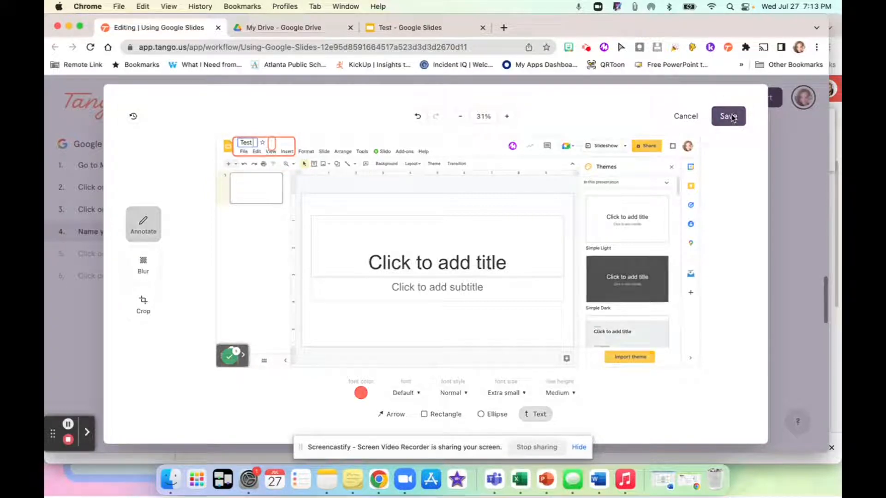
click(728, 116)
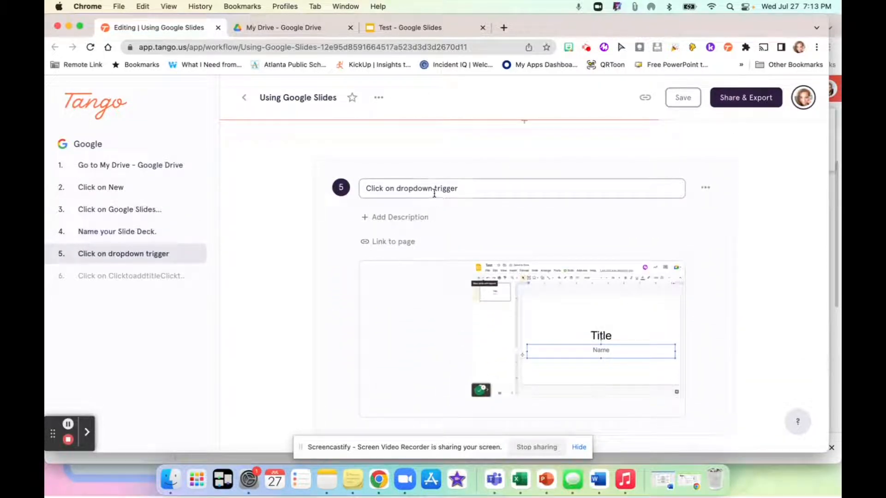
Reword step 5 for the + menu and step 6 to Select the next slide
click(446, 188)
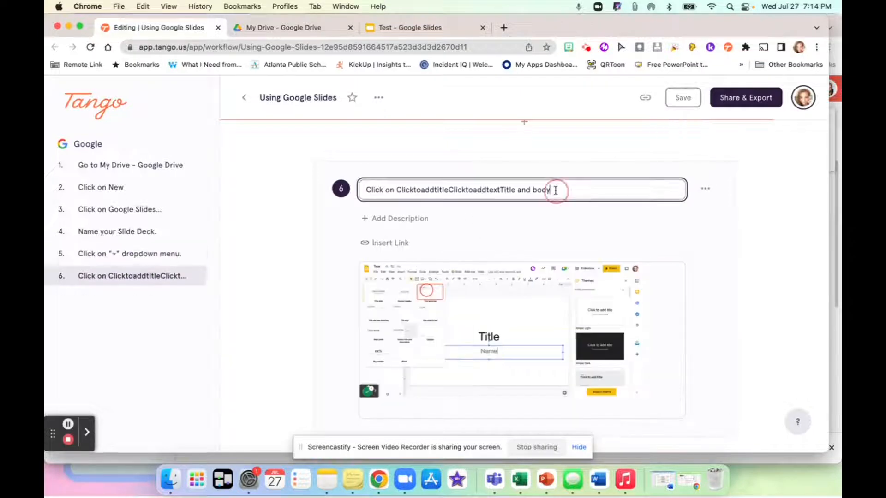
double_click(457, 189)
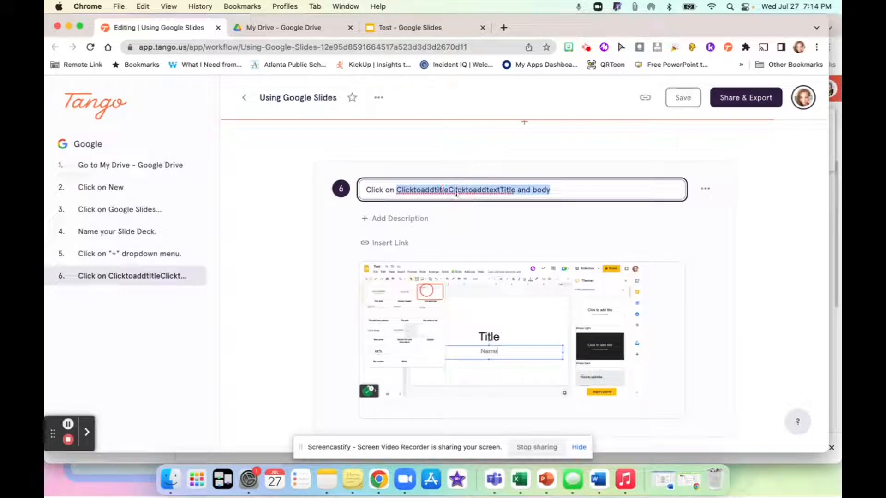
text(S)
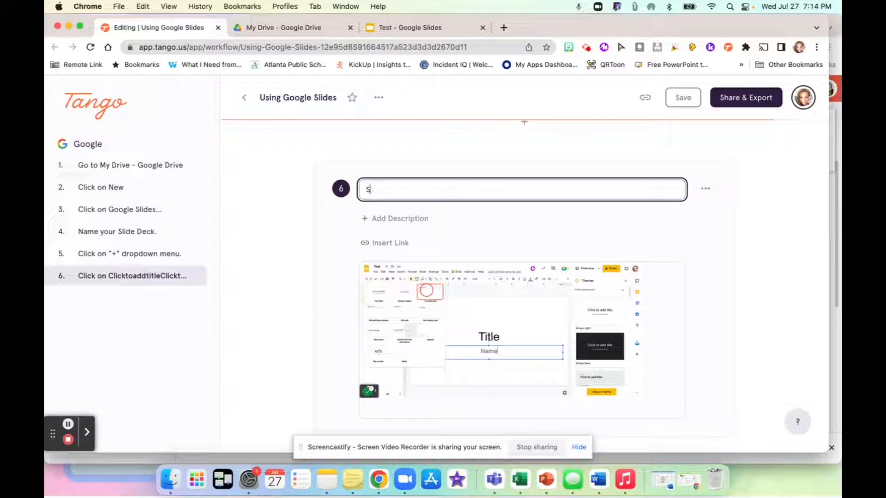
text(Select the nex)
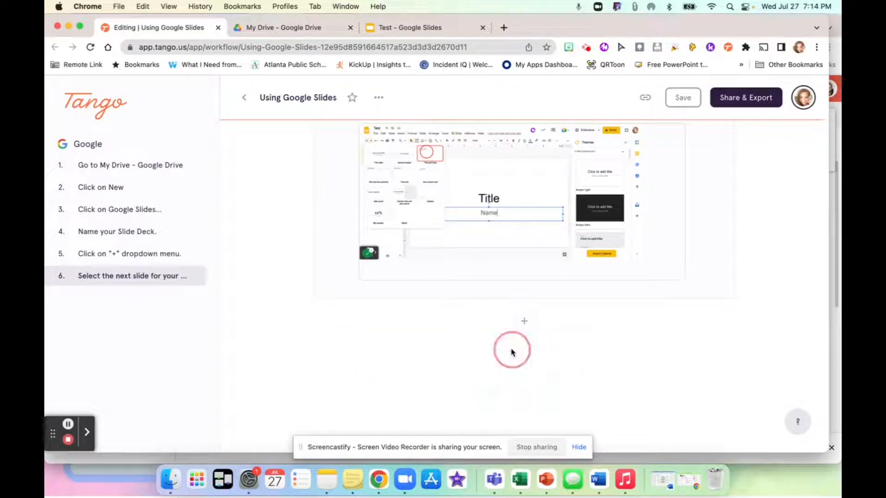
Add step 7 reading 'Repeat adding slides until Slide Deck is finished'
text(Repet)
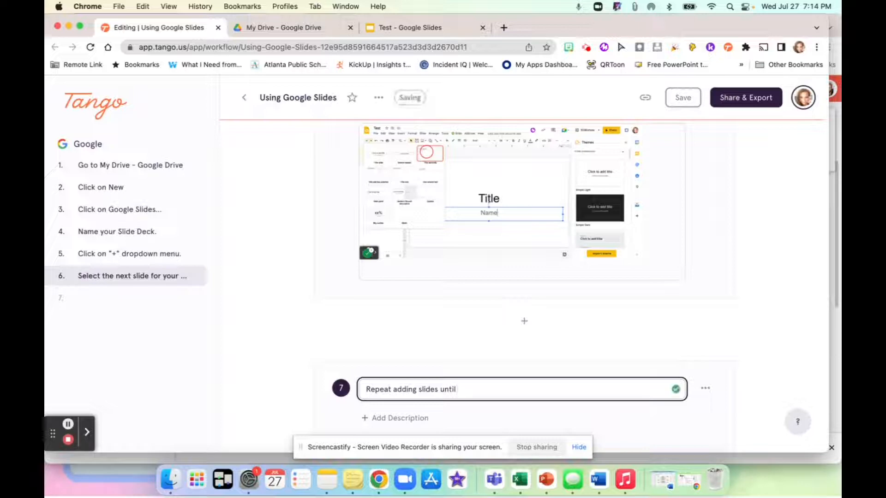
text(Slide Deck)
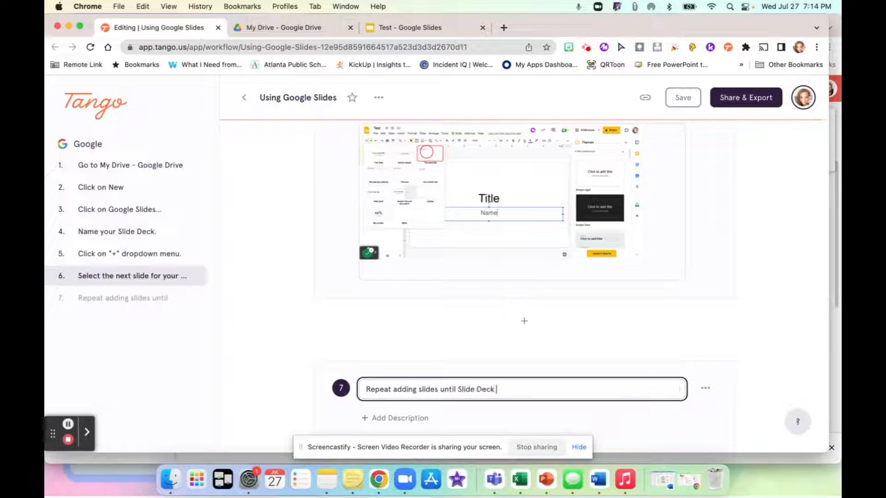
text(is finished.)
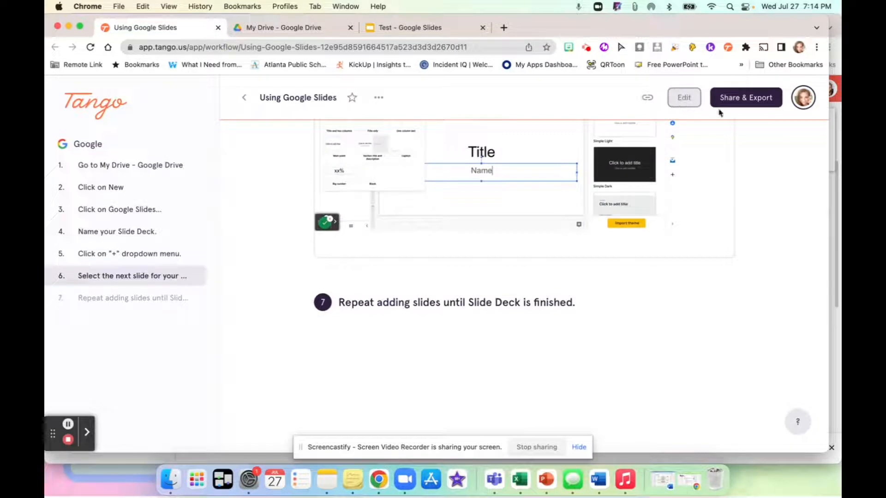
Review Share & Export options including Magic Copy as HTML or Markdown
click(745, 97)
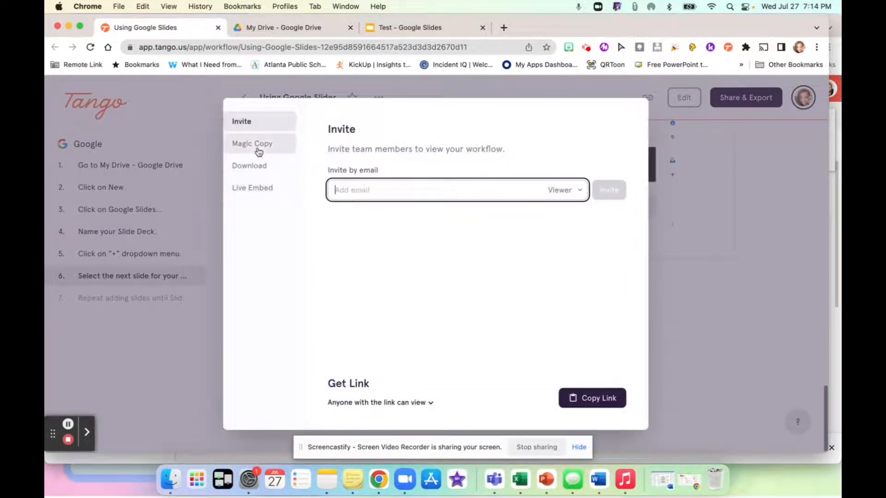
click(252, 143)
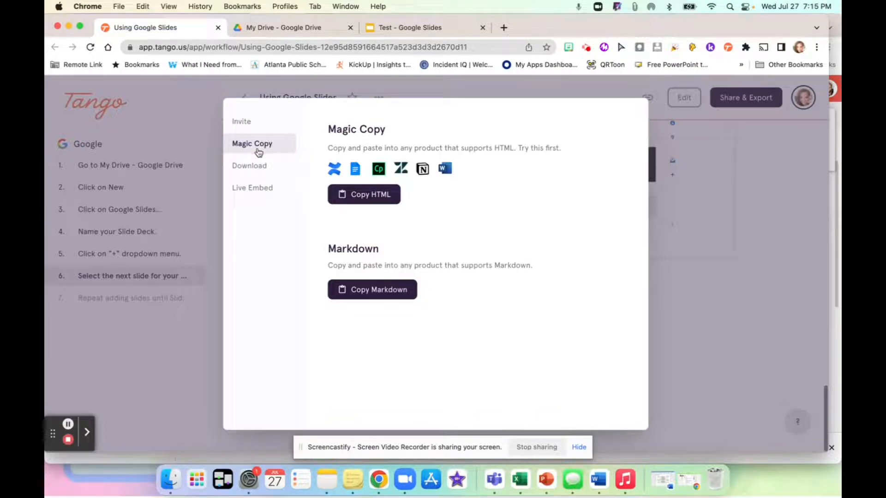
mouse_move(249, 166)
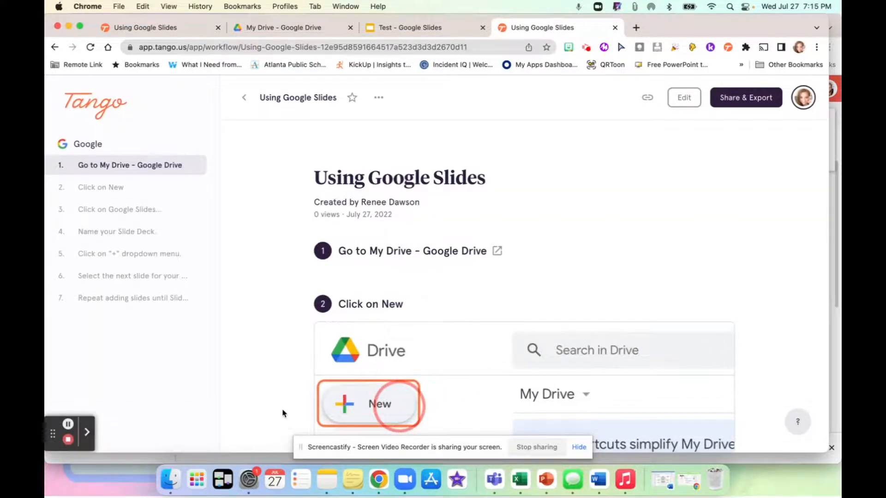
Download the workflow as a PDF and view it in the browser
scroll(down, 3)
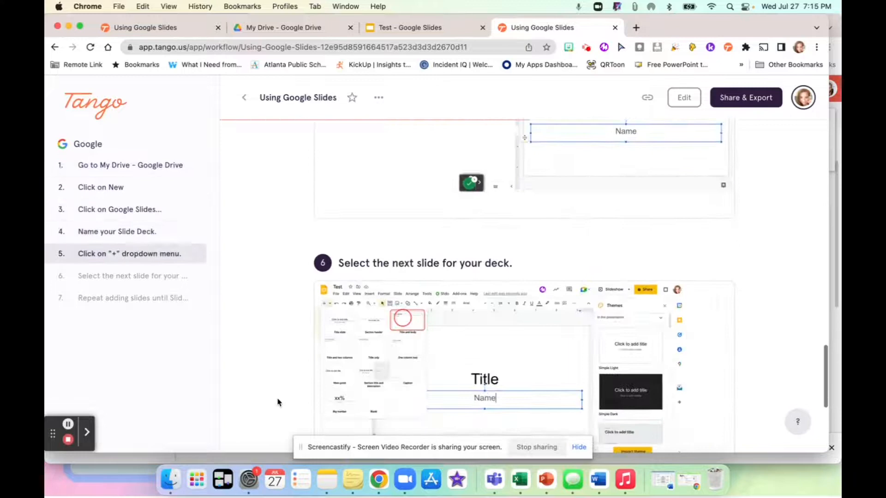
click(745, 96)
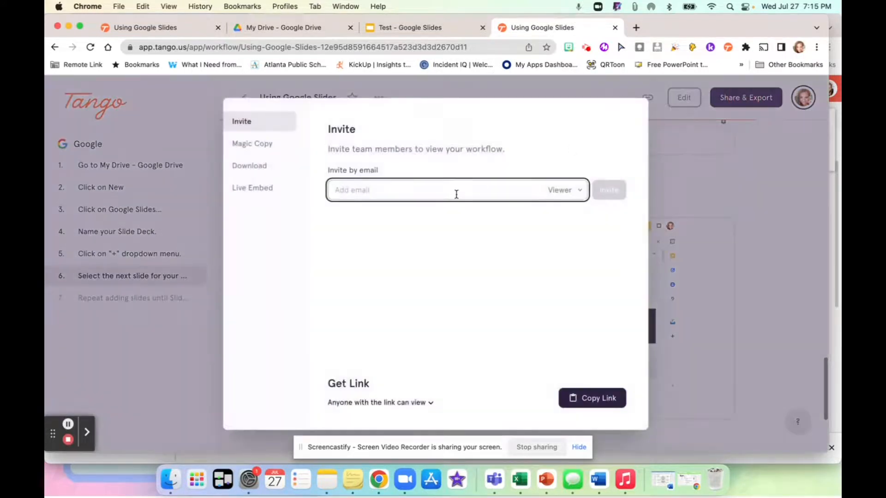
click(250, 165)
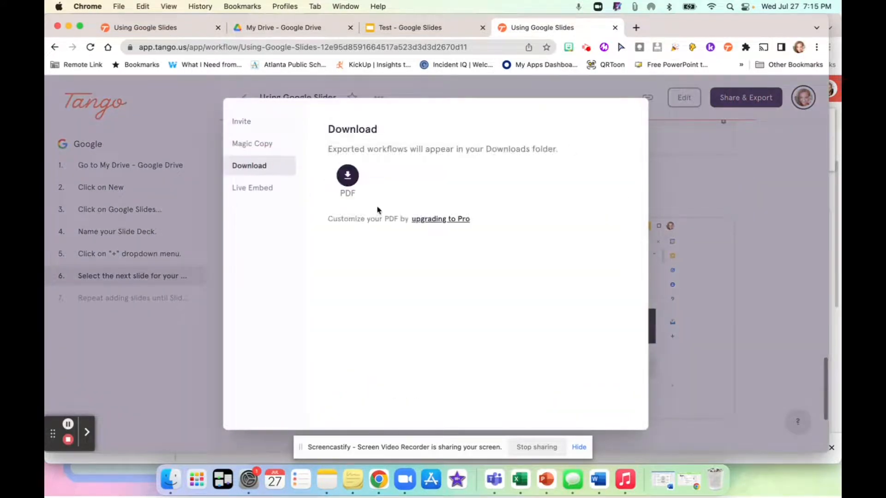
click(347, 175)
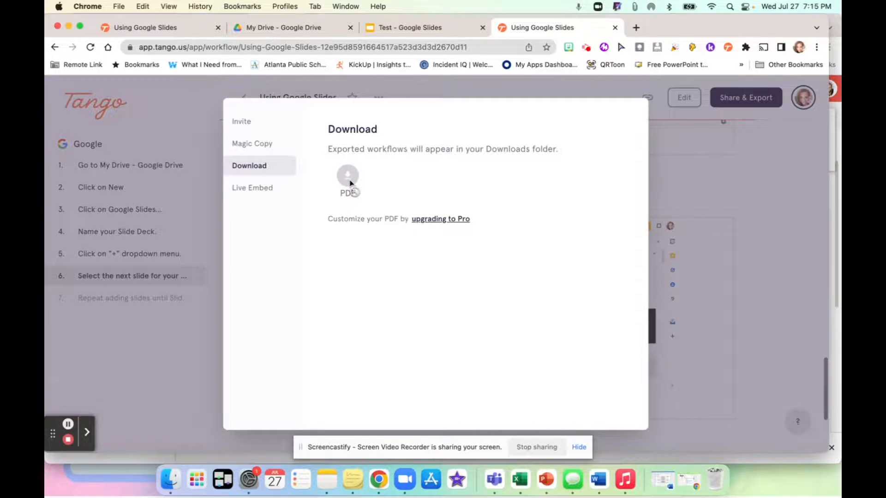
click(347, 175)
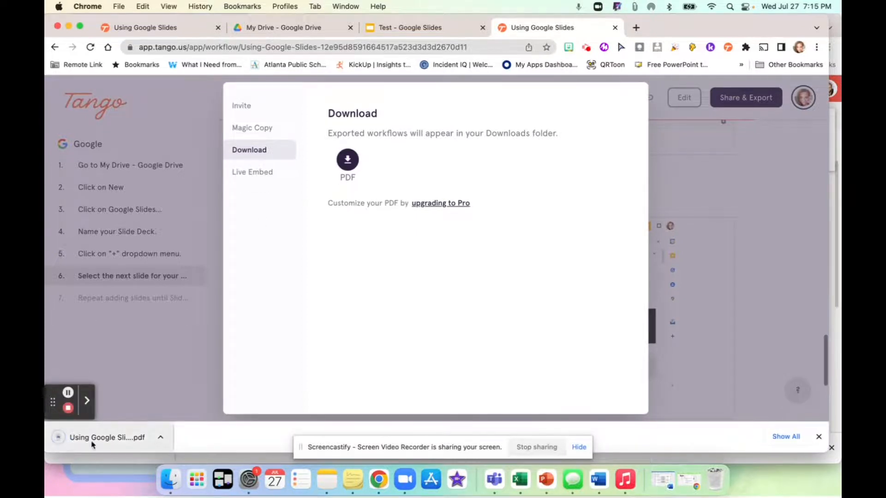
click(107, 437)
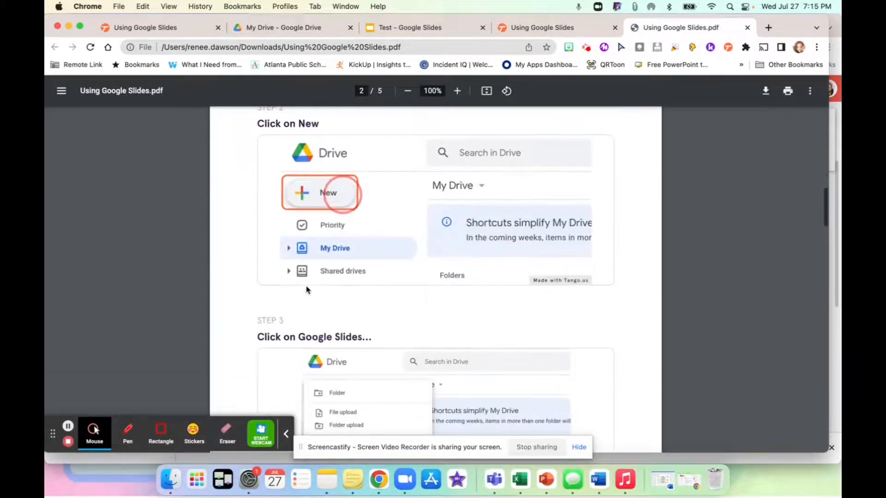
Scroll the exported Using Google Slides PDF to page 3 to review step 5's plus dropdown menu
scroll(down, 3)
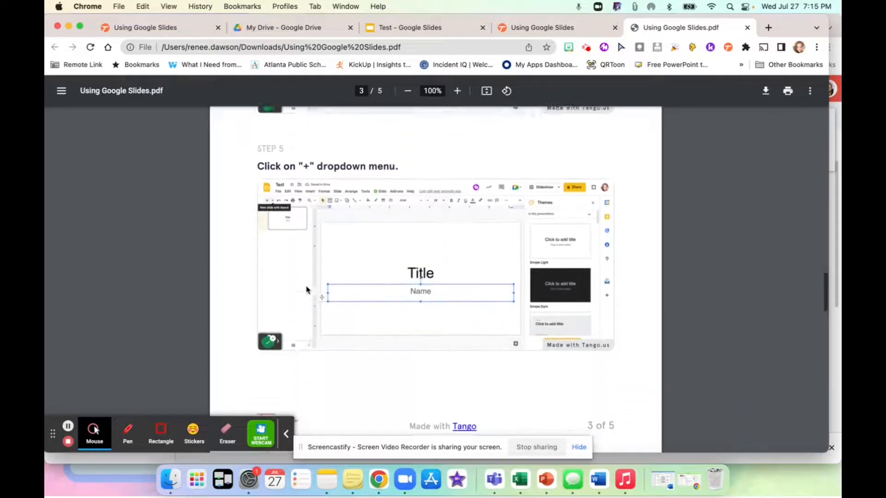